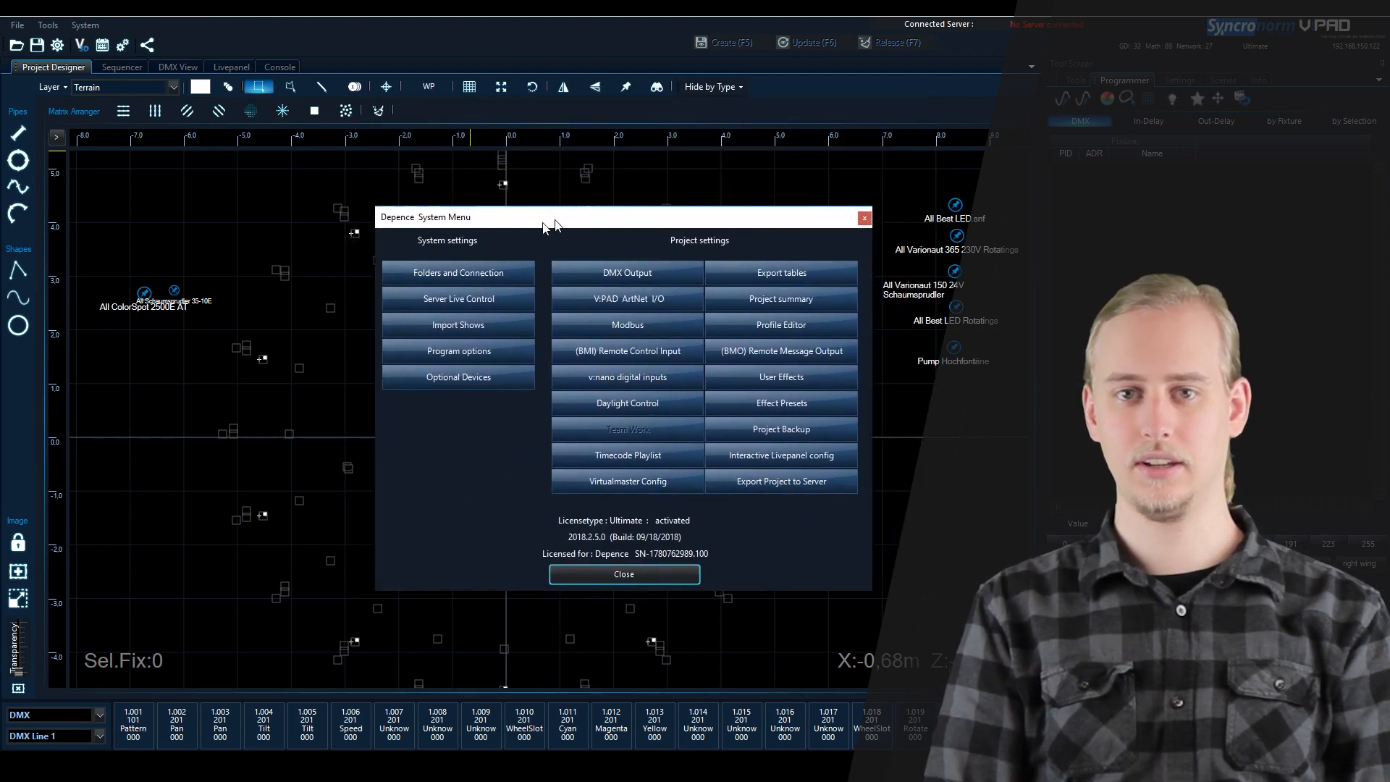
# Step: Move the Depence System Menu dialog higher up over the Project Designer view
pyautogui.moveTo(549, 217); pyautogui.dragTo(558, 150)
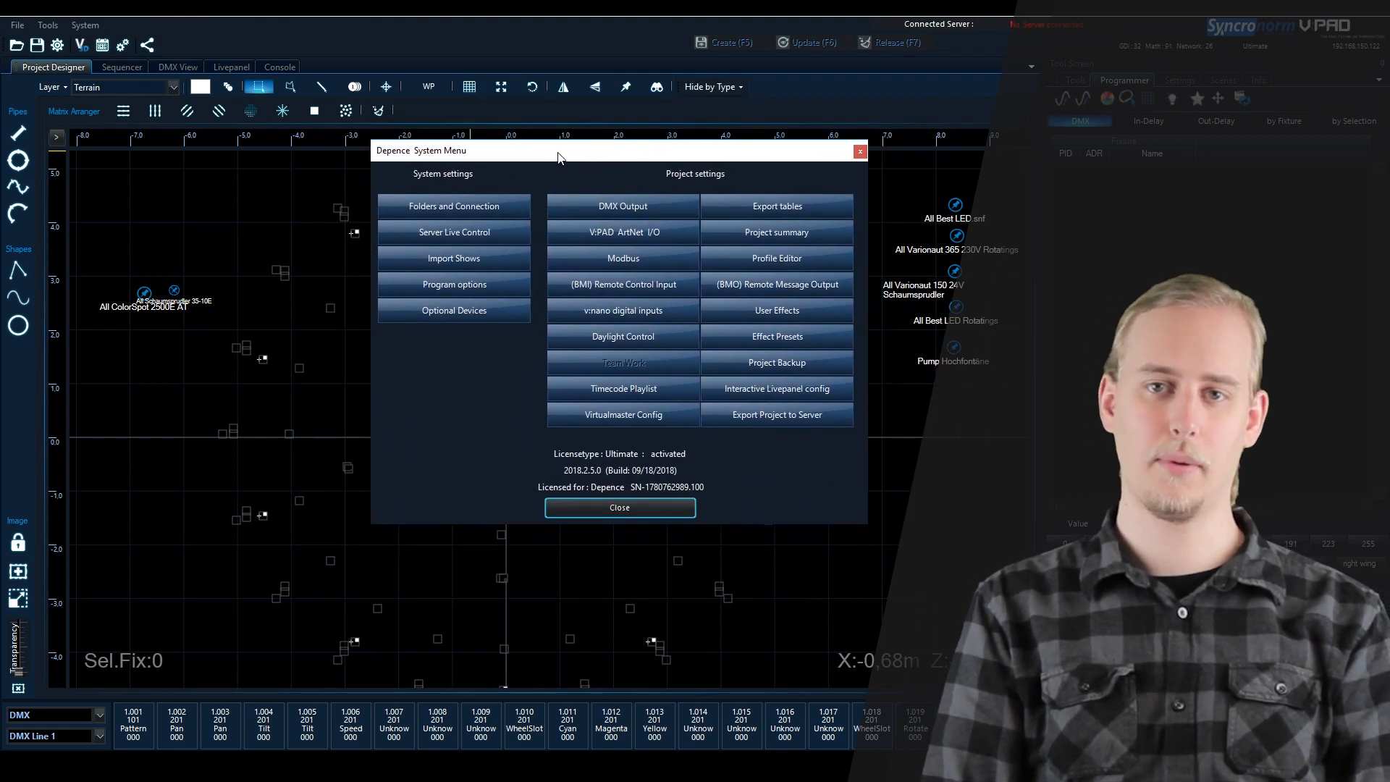